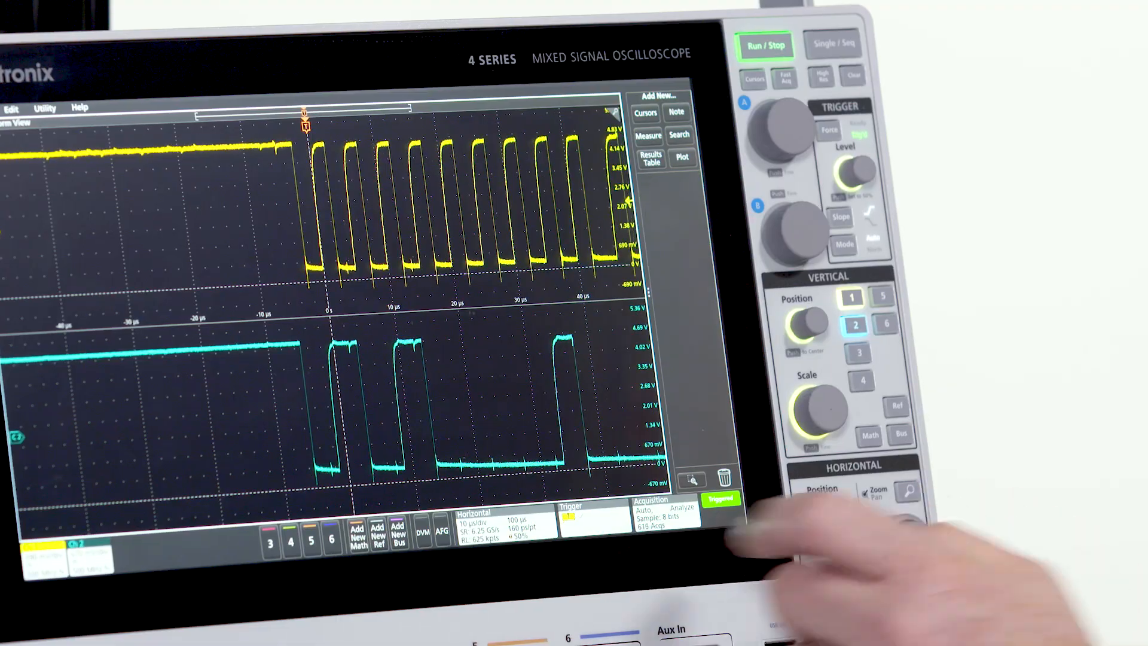
Step: Add a Peak to Peak measurement and expand the Time Measurements list
{"action": "left_click", "coordinate": [578, 506]}
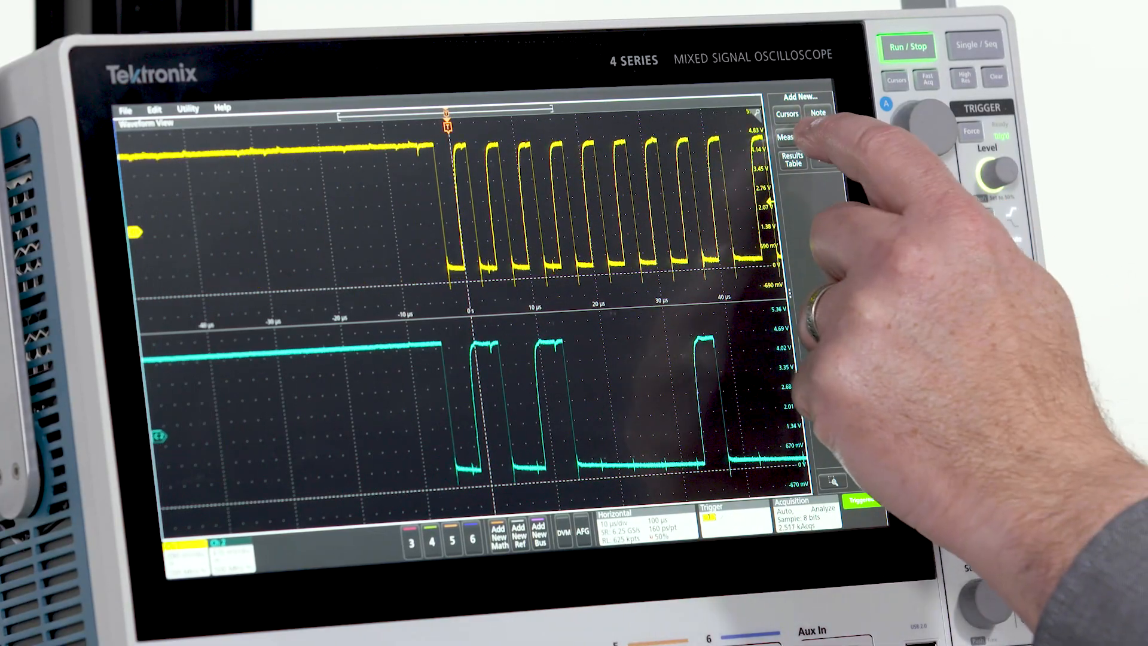
{"action": "left_click", "coordinate": [790, 138]}
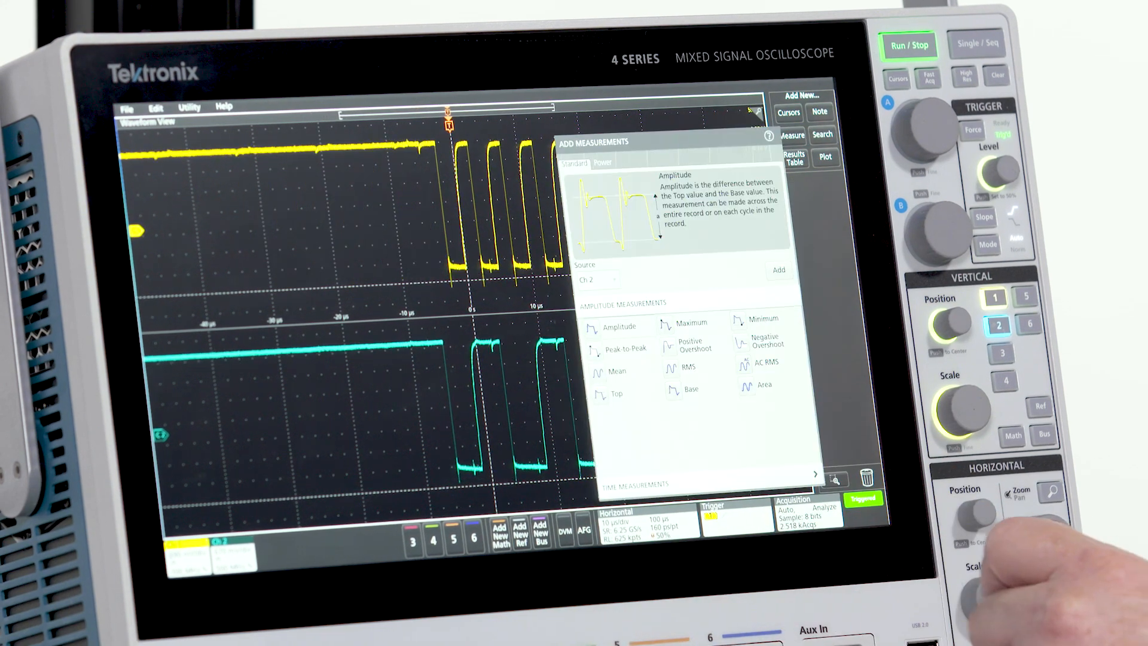
{"action": "left_click", "coordinate": [618, 349]}
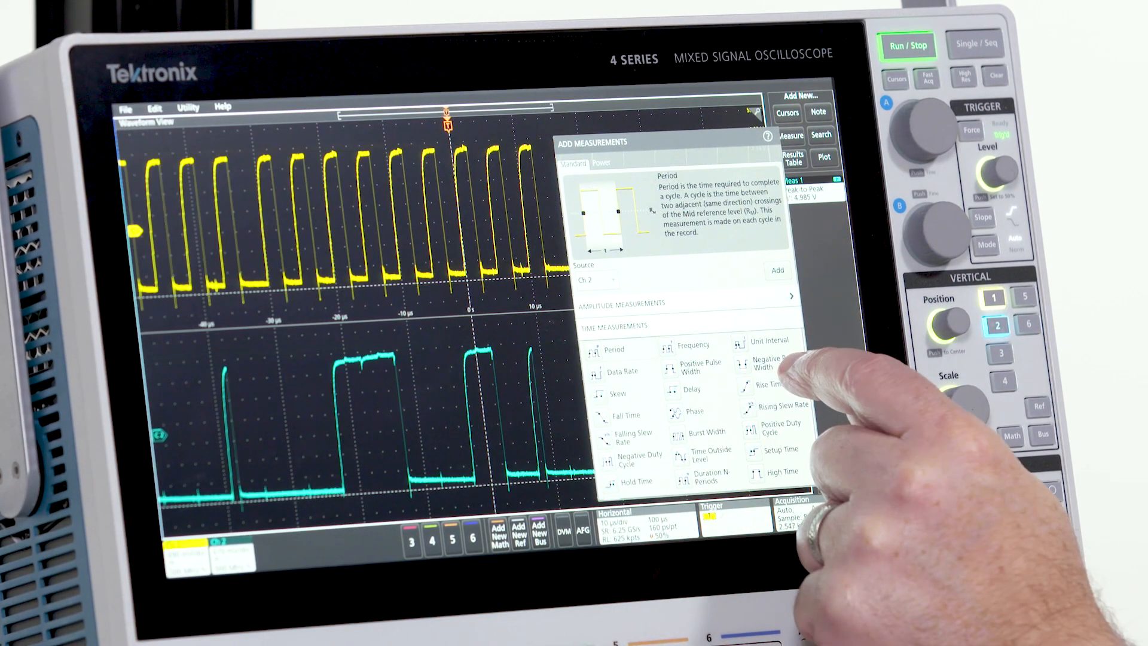
{"action": "left_click", "coordinate": [770, 384]}
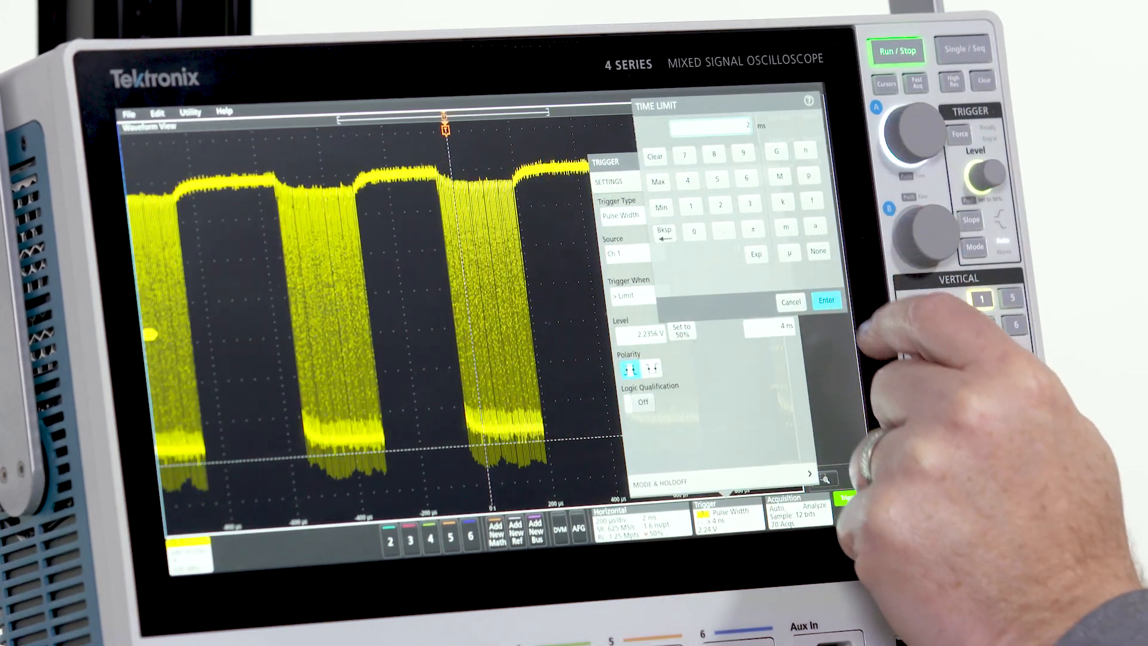
Step: Enter 2 ms as the pulse-width trigger time limit
{"action": "left_click", "coordinate": [826, 301]}
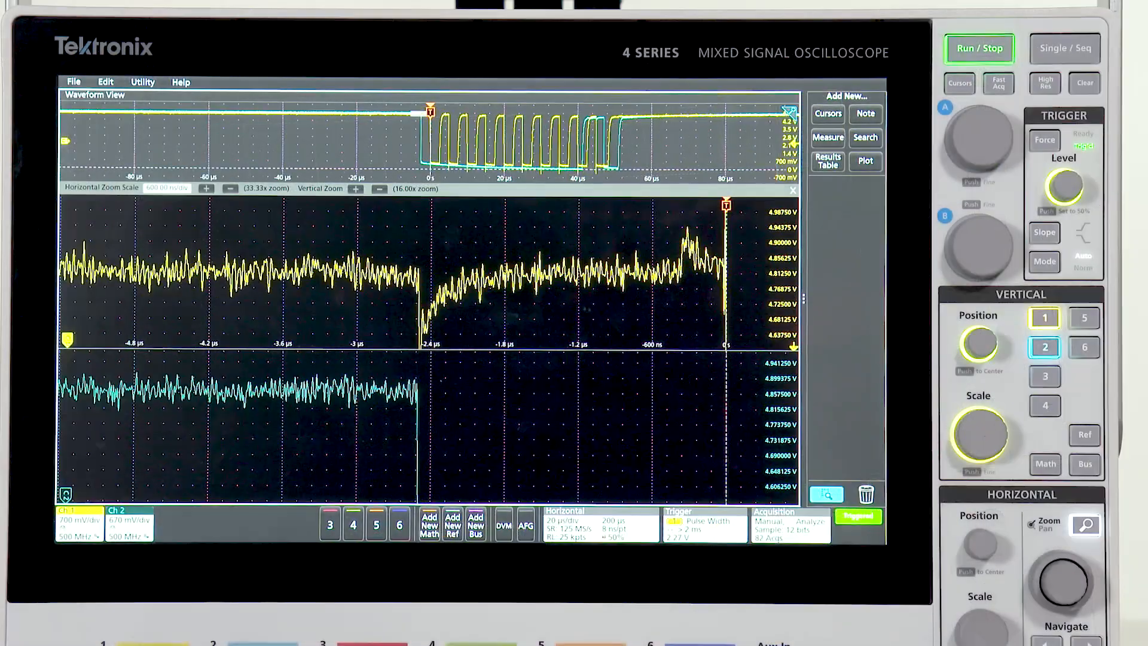
Step: Turn on Zoom to show a magnified view of both channels near the trigger
{"action": "left_click", "coordinate": [1044, 83]}
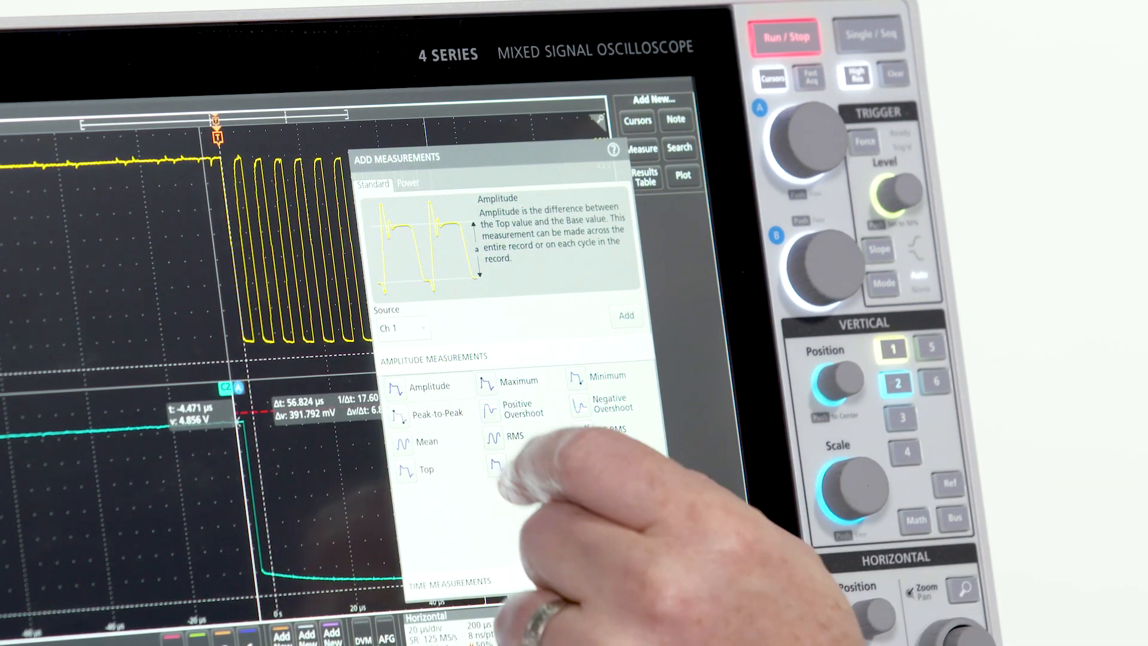
Step: Add Amplitude and Period measurements on Ch 1
{"action": "left_click", "coordinate": [438, 413]}
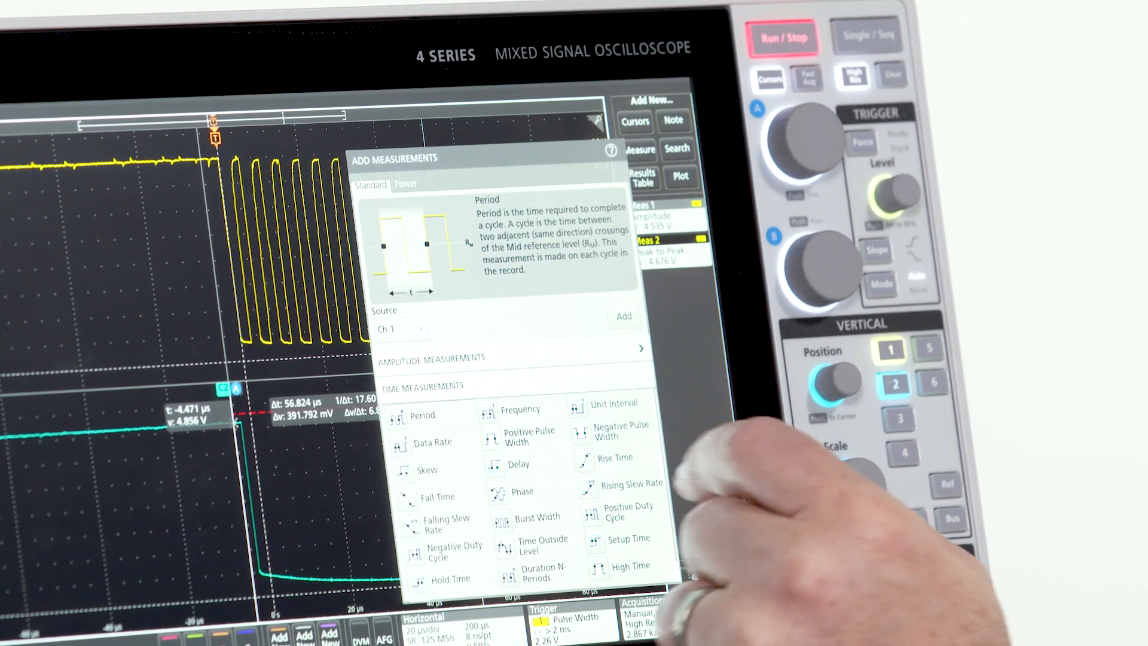
{"action": "left_click", "coordinate": [623, 316]}
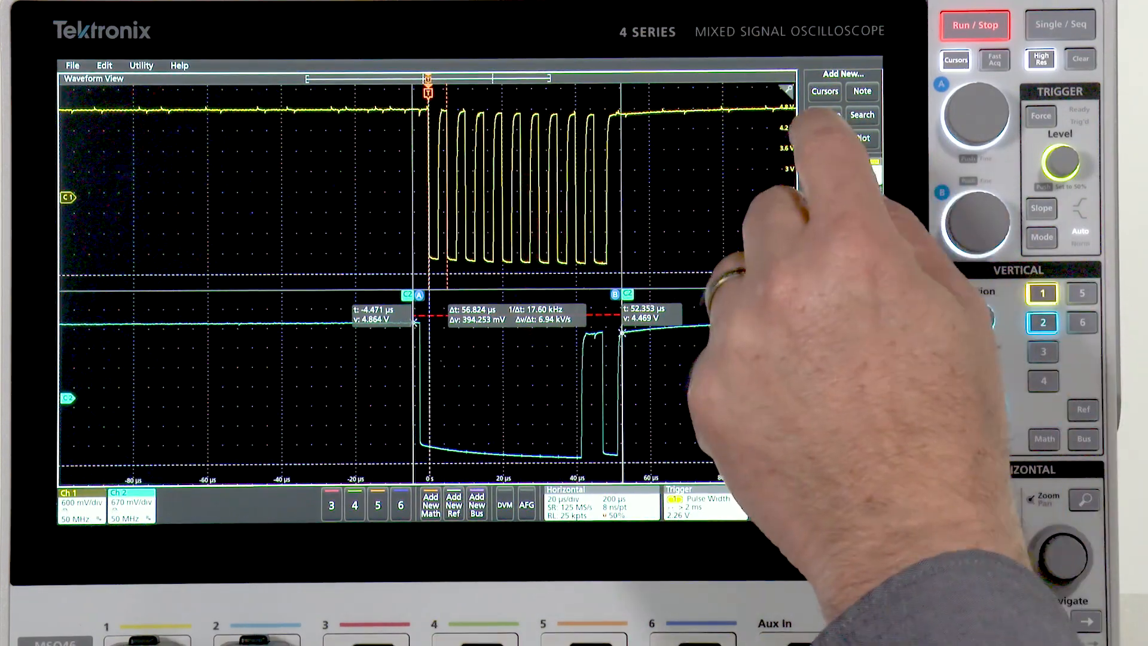
Step: Add a Measurements results table showing amplitude, peak-to-peak and period
{"action": "left_click", "coordinate": [825, 140]}
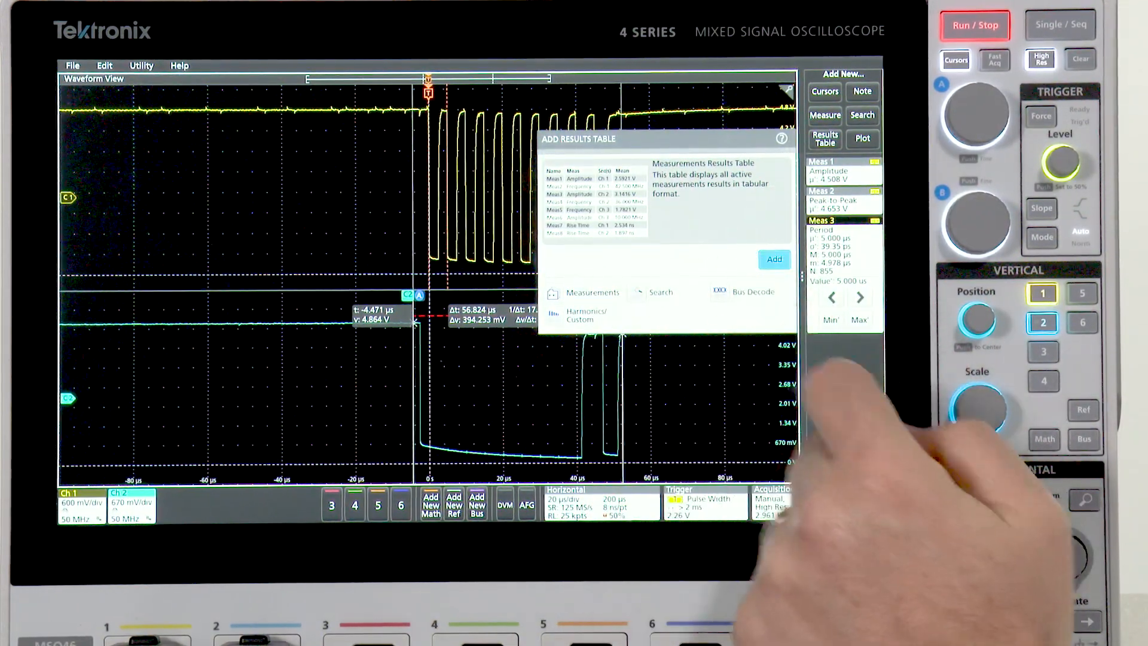
{"action": "left_click", "coordinate": [774, 259]}
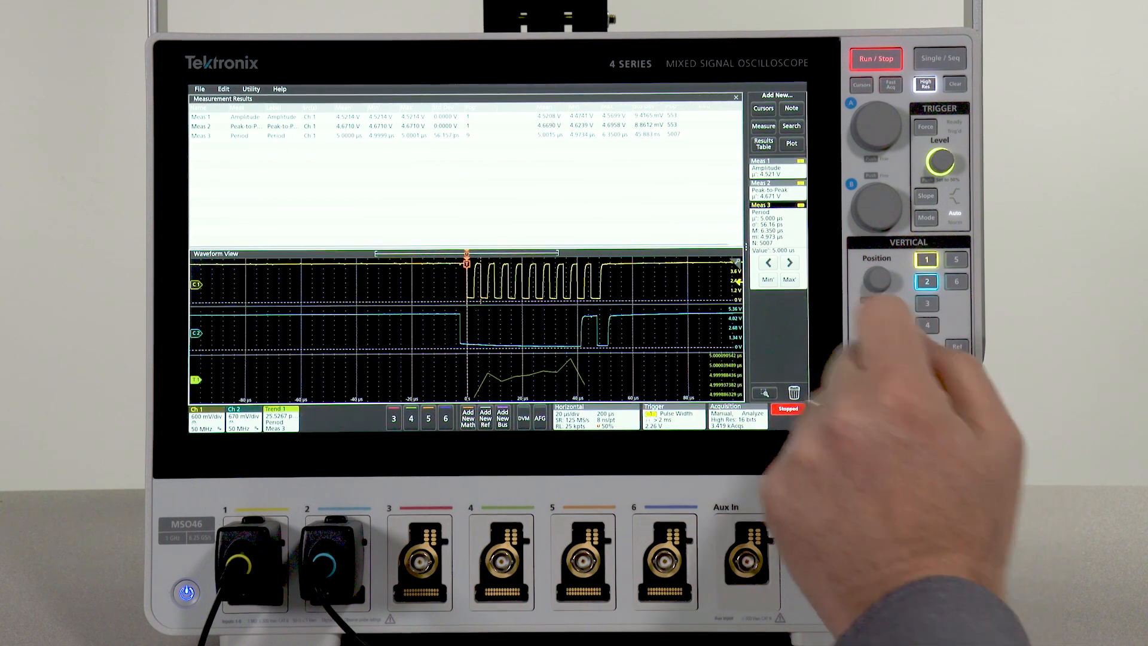
Step: Add a histogram plot of the Meas 3 period measurement
{"action": "left_click", "coordinate": [776, 212]}
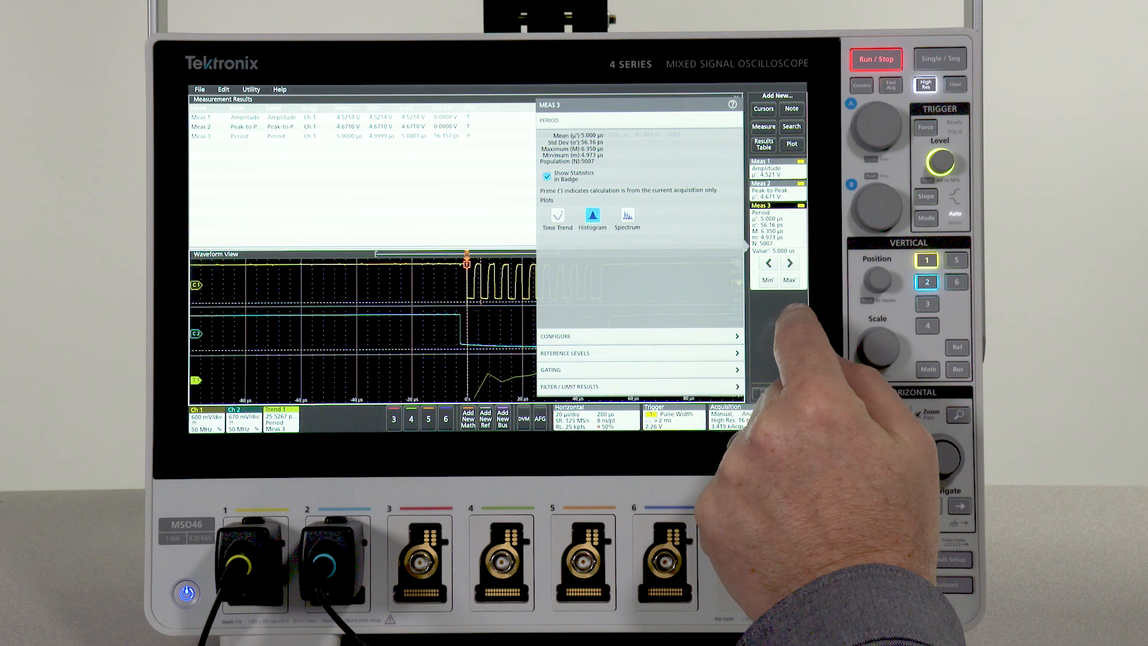
{"action": "left_click", "coordinate": [593, 215]}
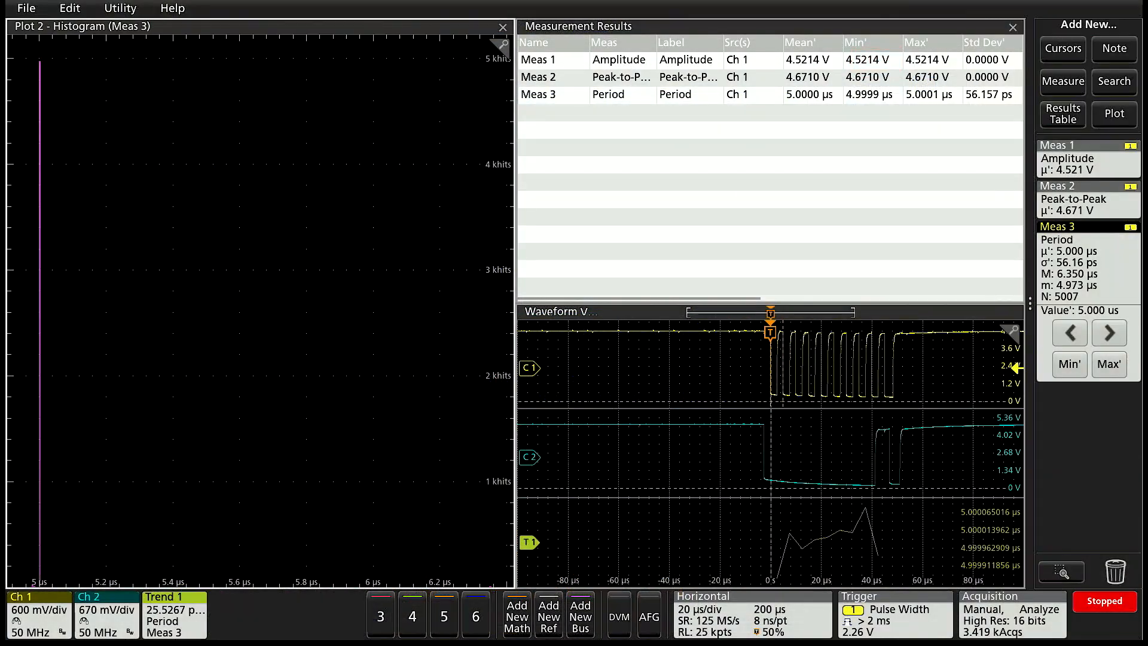